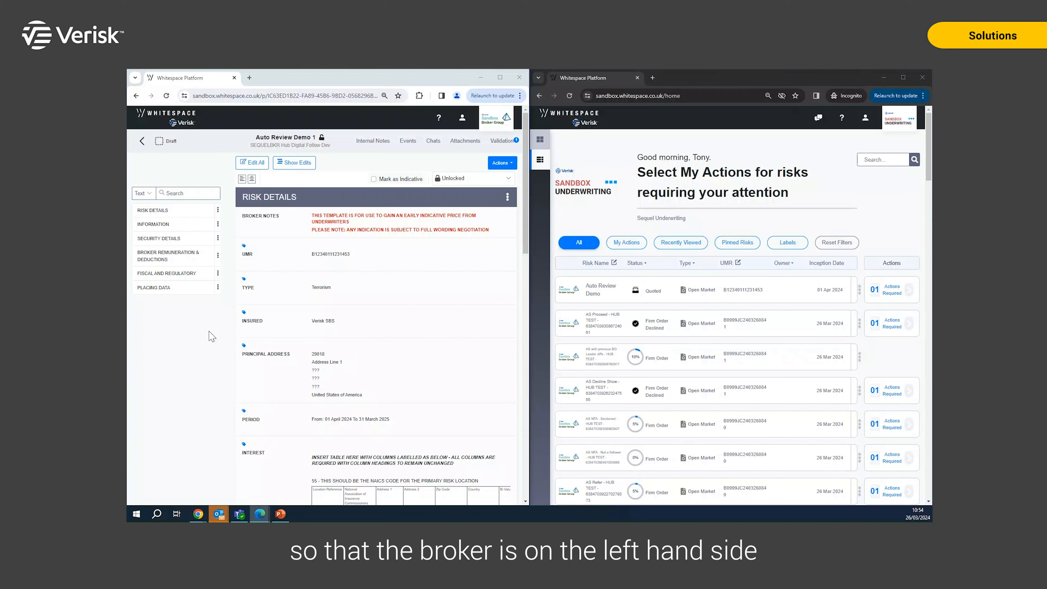
{"action": "mouse_move", "coordinate": [805, 299]}
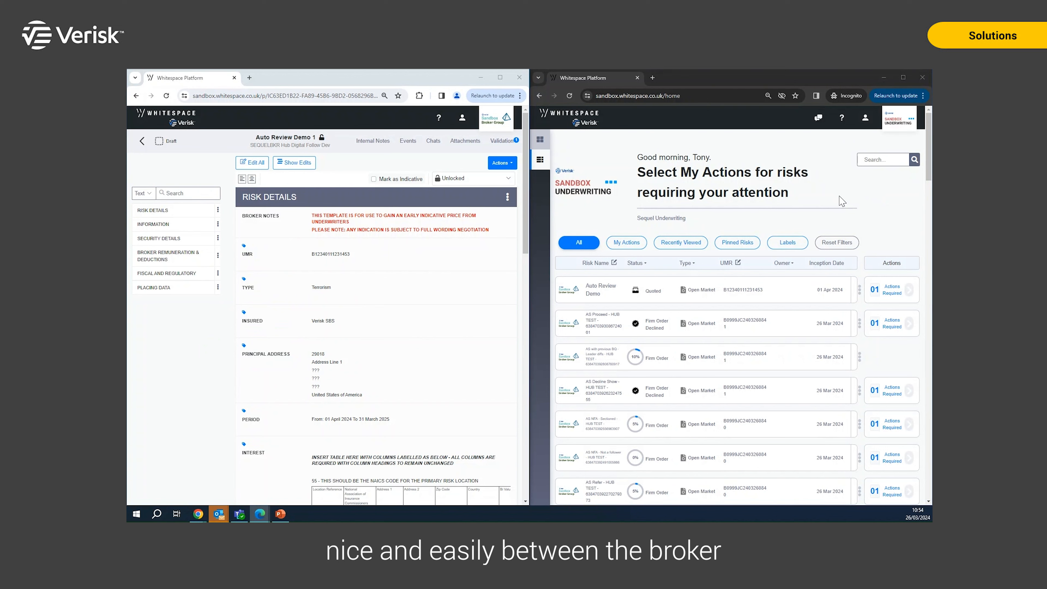
{"action": "mouse_move", "coordinate": [202, 340]}
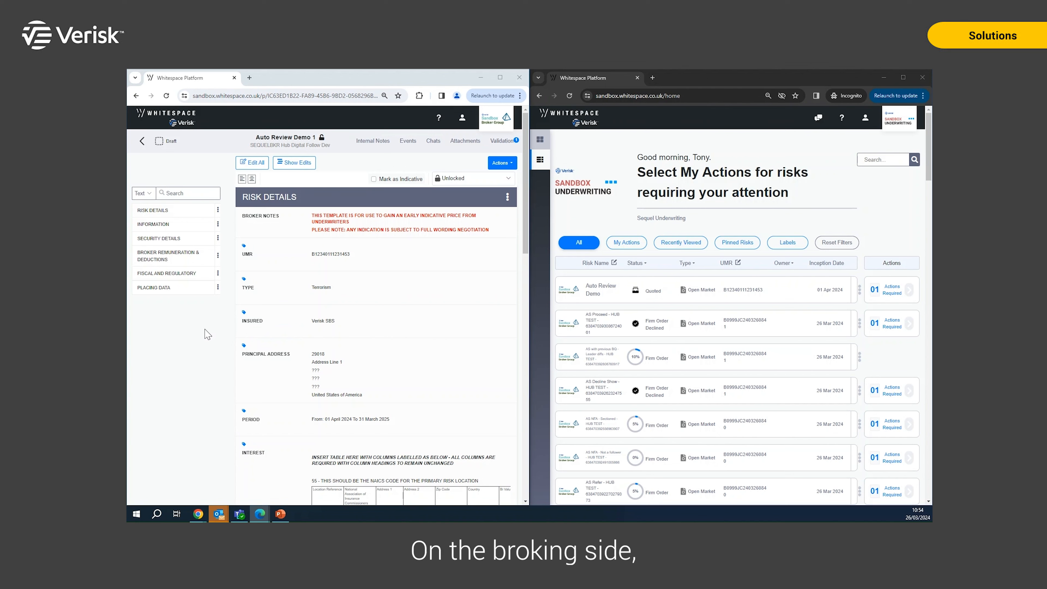
Step: Edit the Limit of Liability clause's tagged Coverage Amount to USD 20,000,000 and save it
{"action": "scroll", "scroll_direction": "down", "scroll_amount": 3}
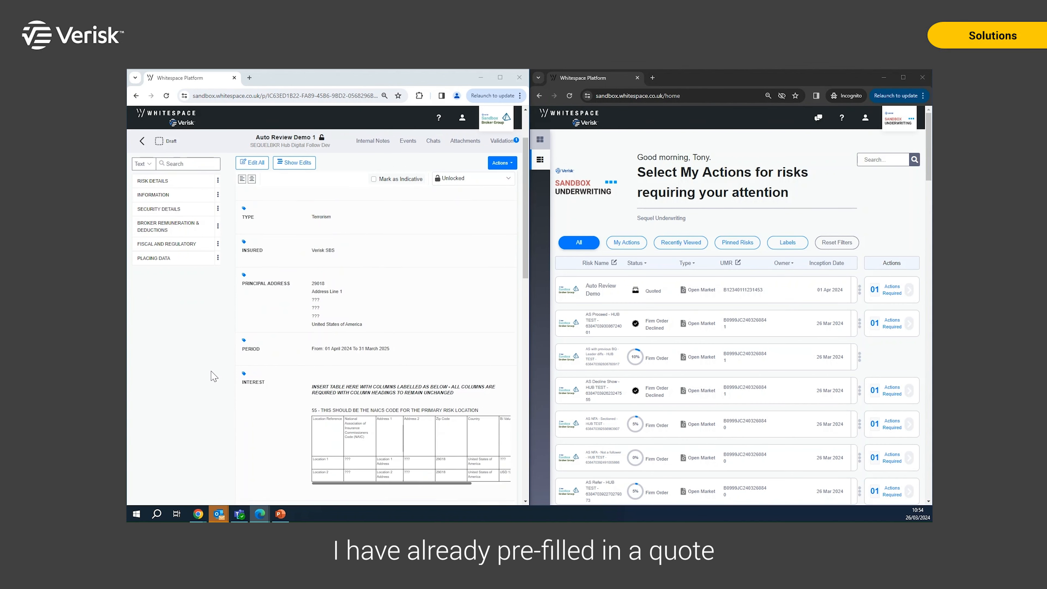
{"action": "scroll", "scroll_direction": "down", "scroll_amount": 3}
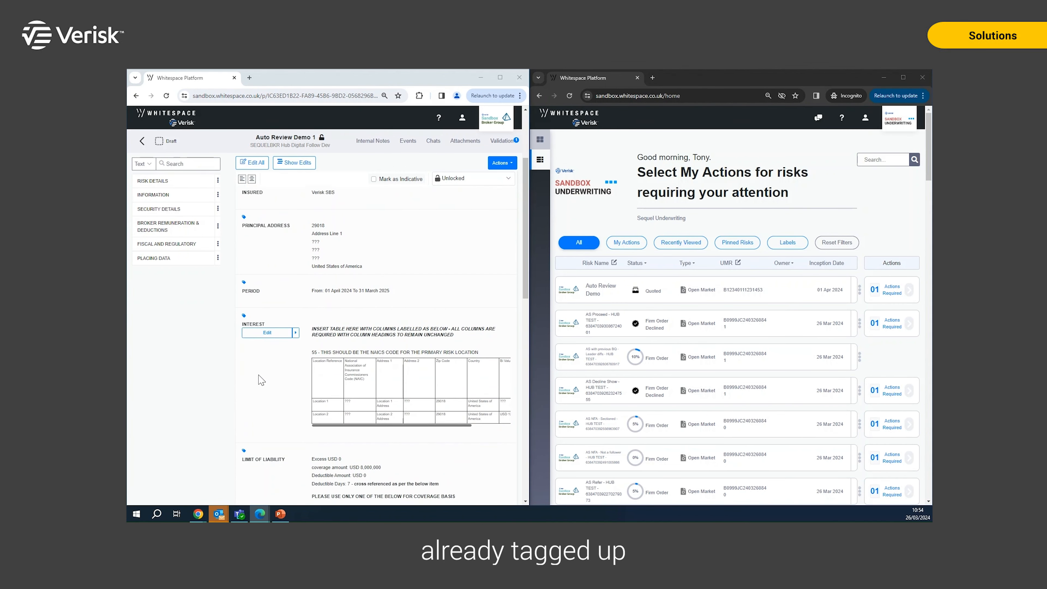
{"action": "scroll", "scroll_direction": "down", "scroll_amount": 3}
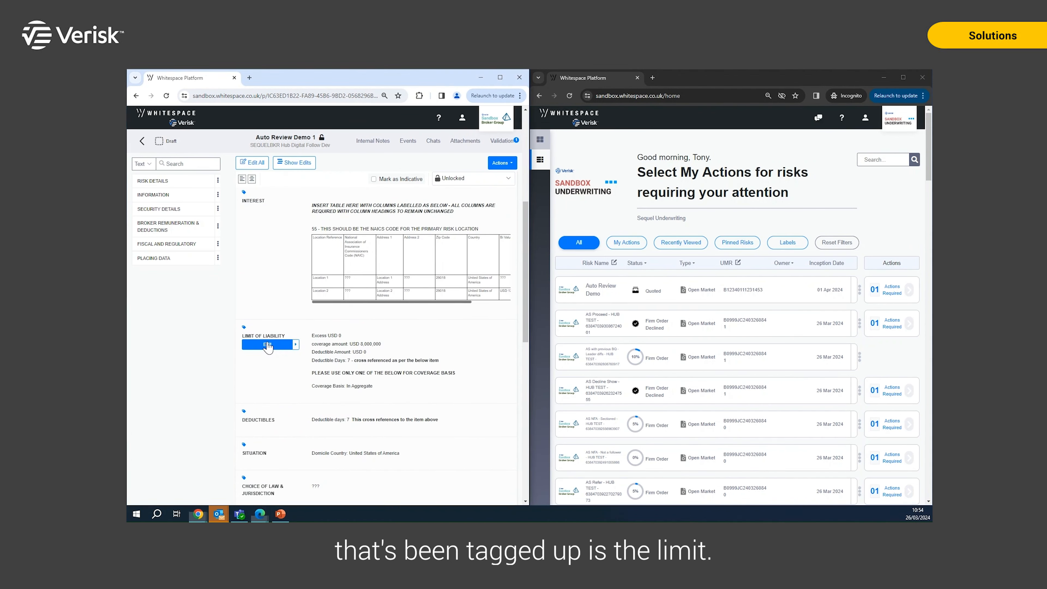
{"action": "left_click", "coordinate": [265, 344]}
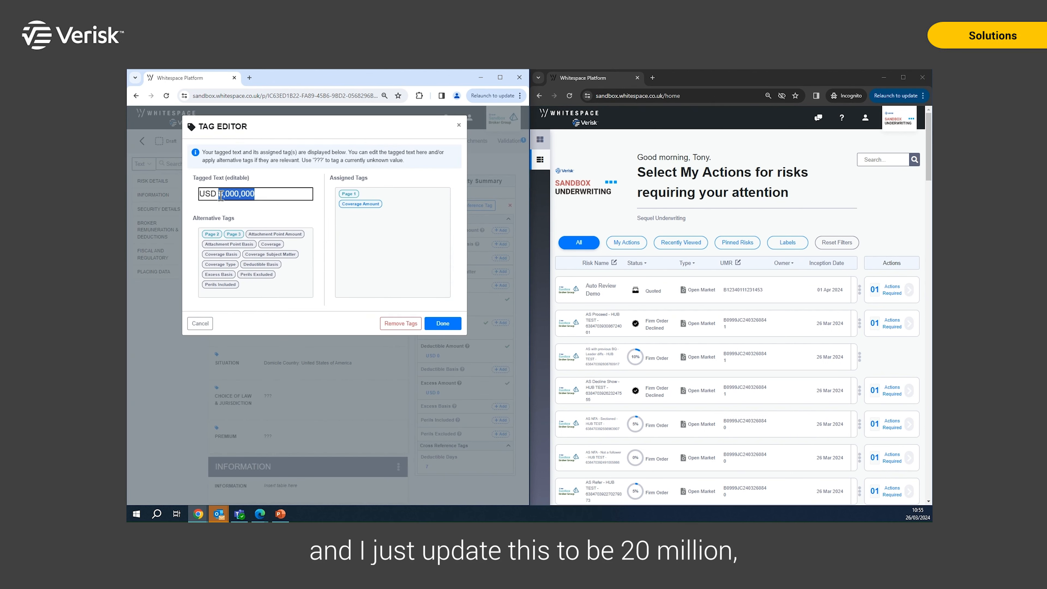
{"action": "type", "text": "70,000"}
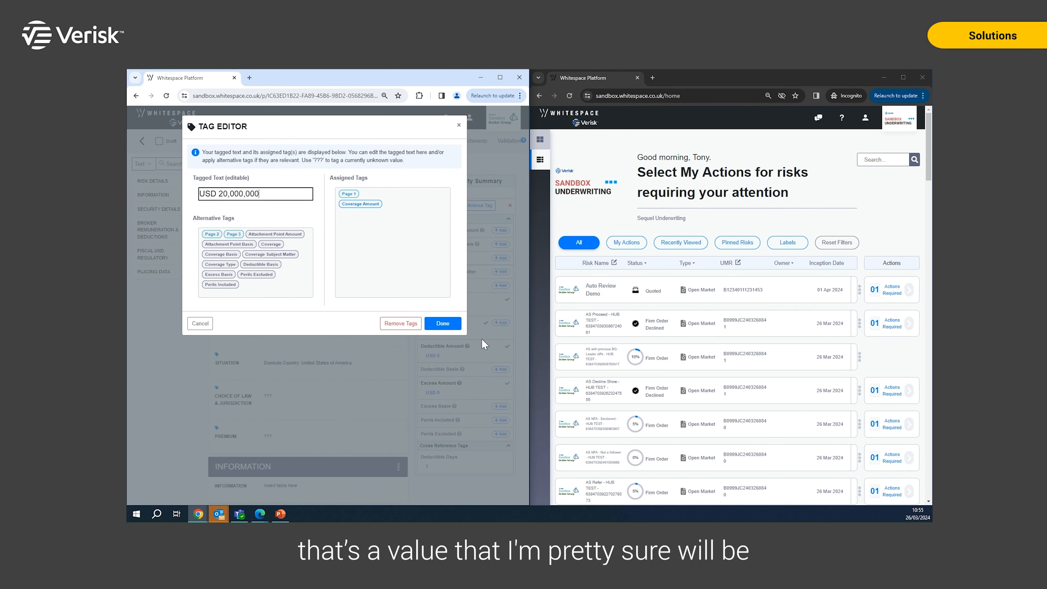
{"action": "left_click", "coordinate": [442, 323]}
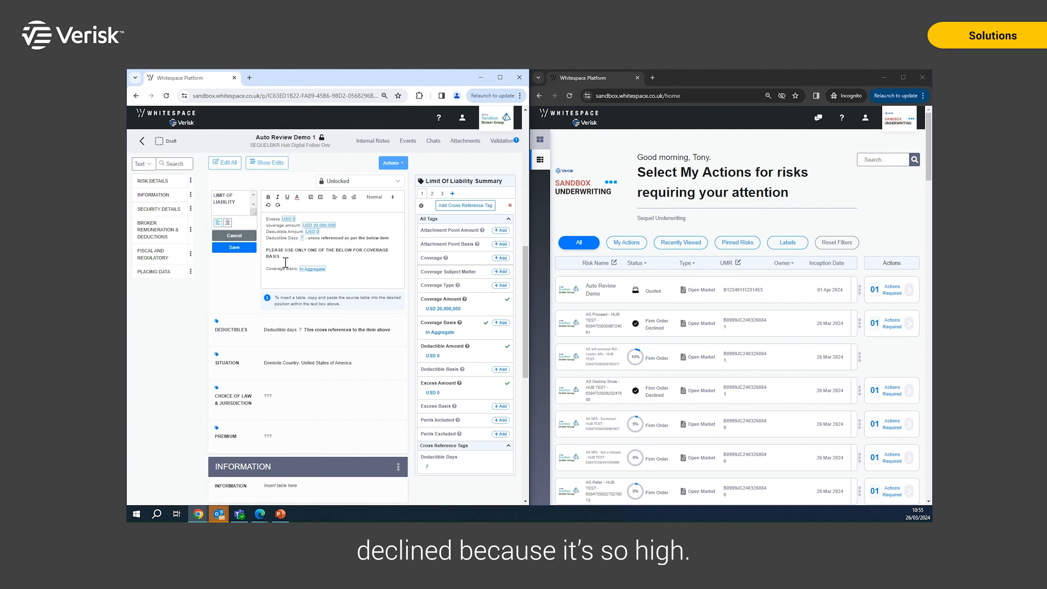
{"action": "left_click", "coordinate": [234, 247]}
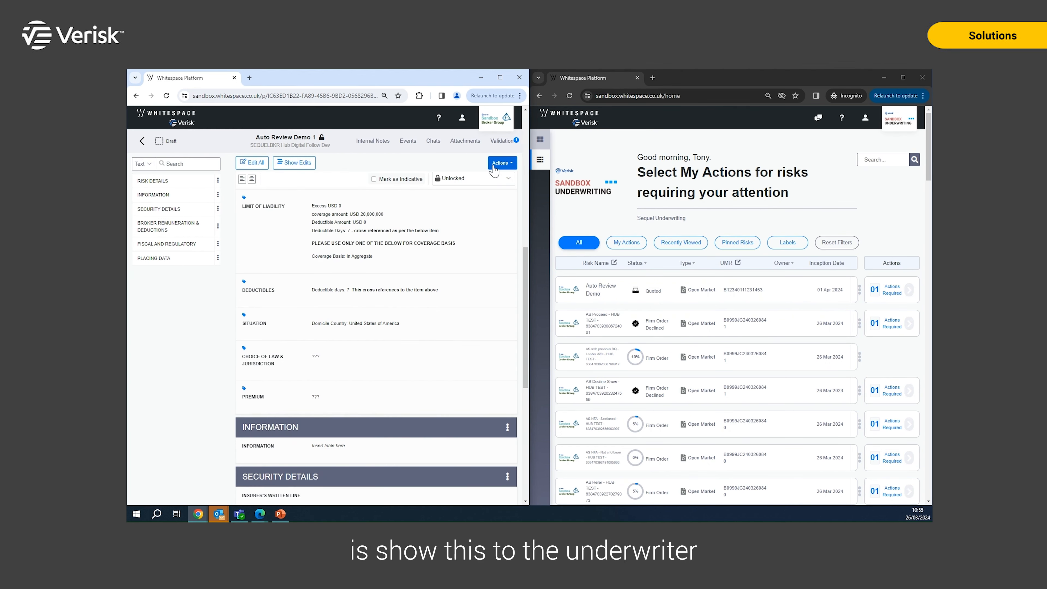
Step: Show the draft for quote to Sequel Underwriting's Hub Digital Follow Test team, sent without a message
{"action": "left_click", "coordinate": [500, 162]}
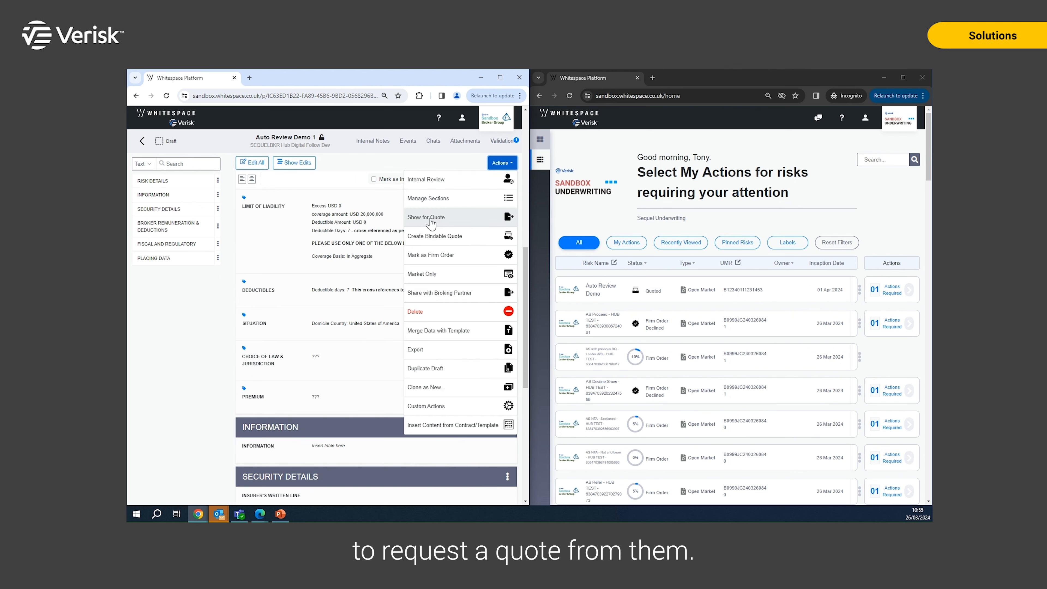
{"action": "left_click", "coordinate": [425, 217]}
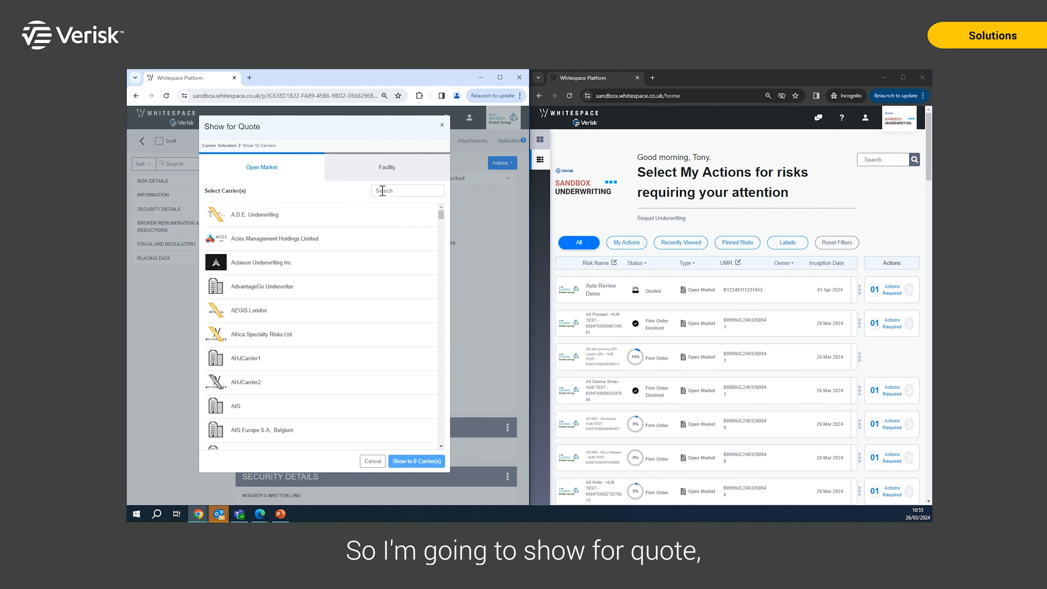
{"action": "type", "text": "seq"}
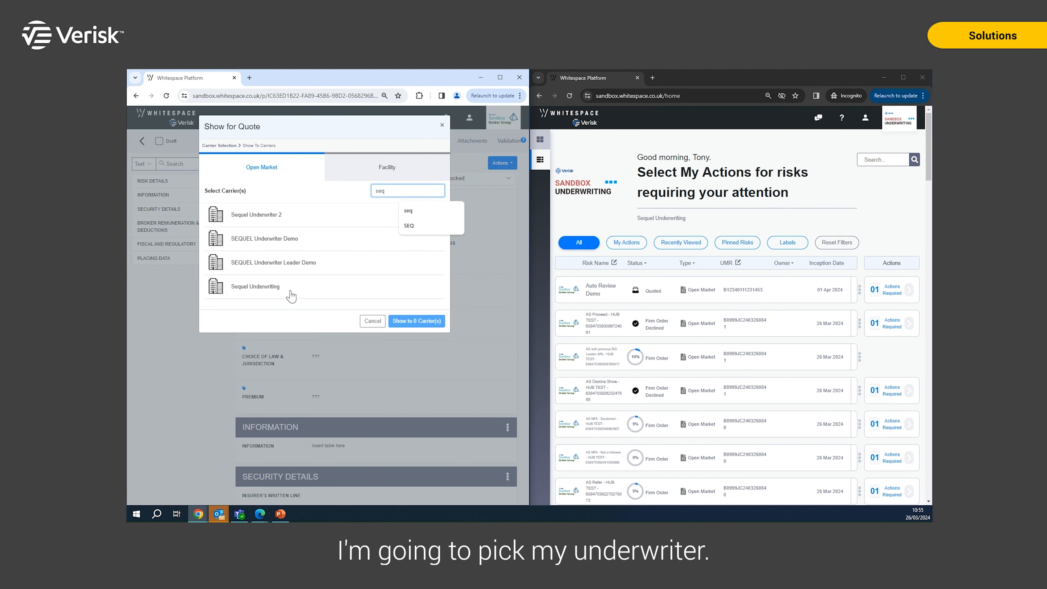
{"action": "left_click", "coordinate": [256, 287]}
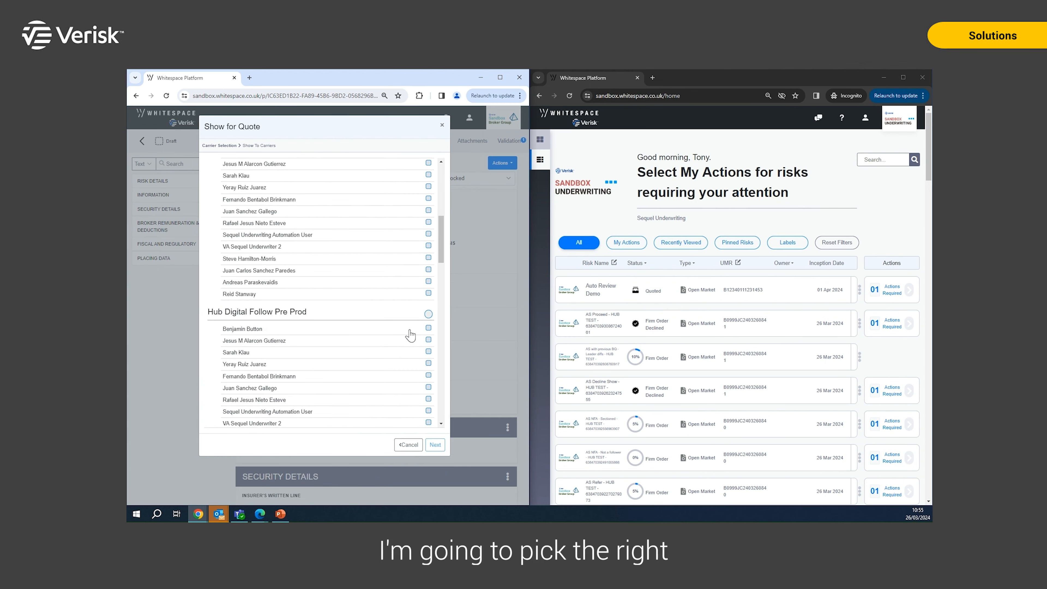
{"action": "scroll", "scroll_direction": "down", "scroll_amount": 3}
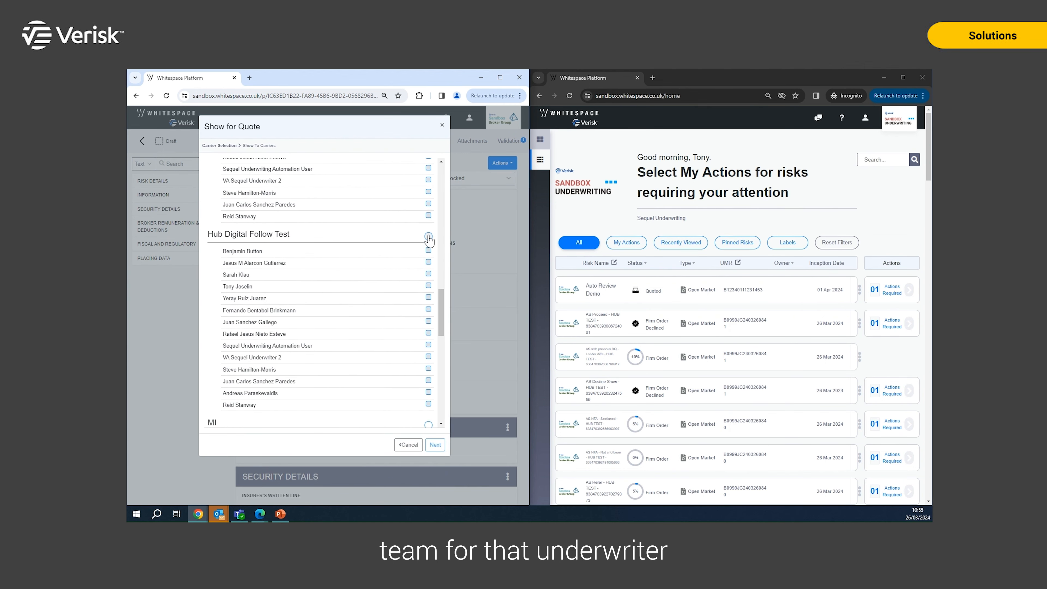
{"action": "left_click", "coordinate": [435, 445]}
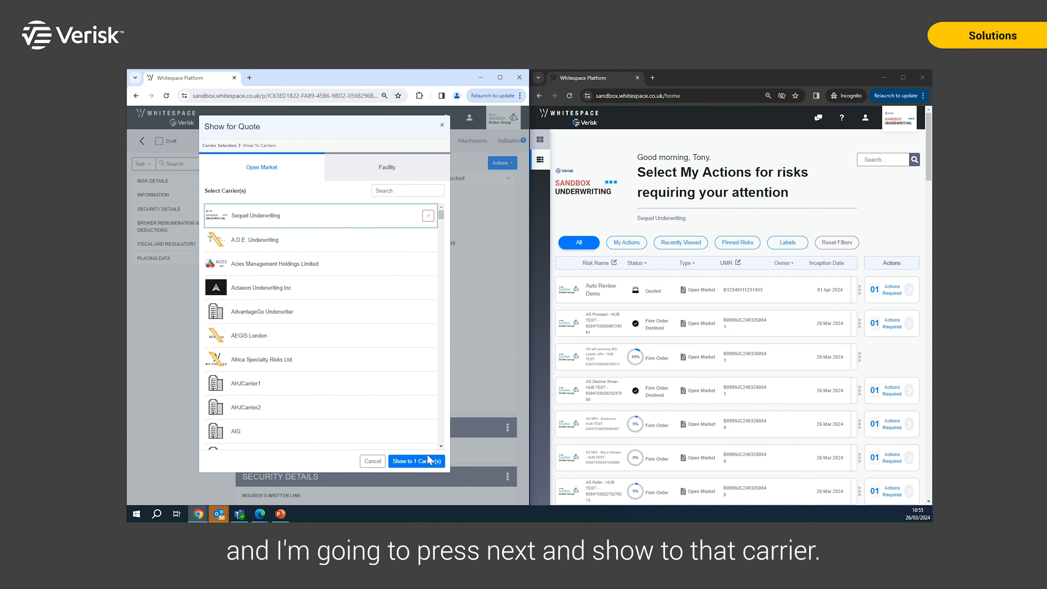
{"action": "left_click", "coordinate": [416, 460]}
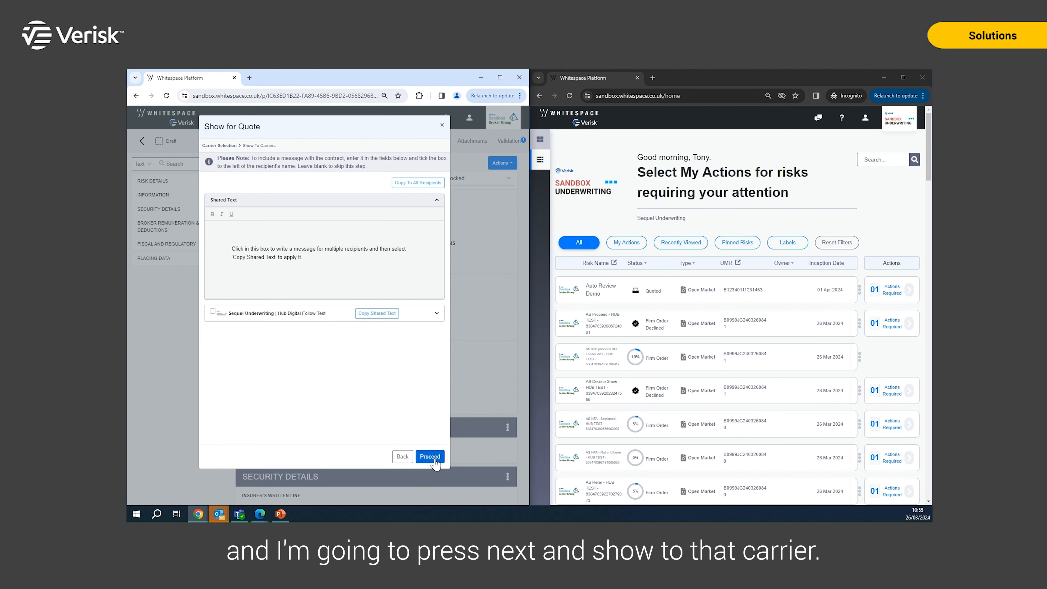
{"action": "left_click", "coordinate": [429, 456]}
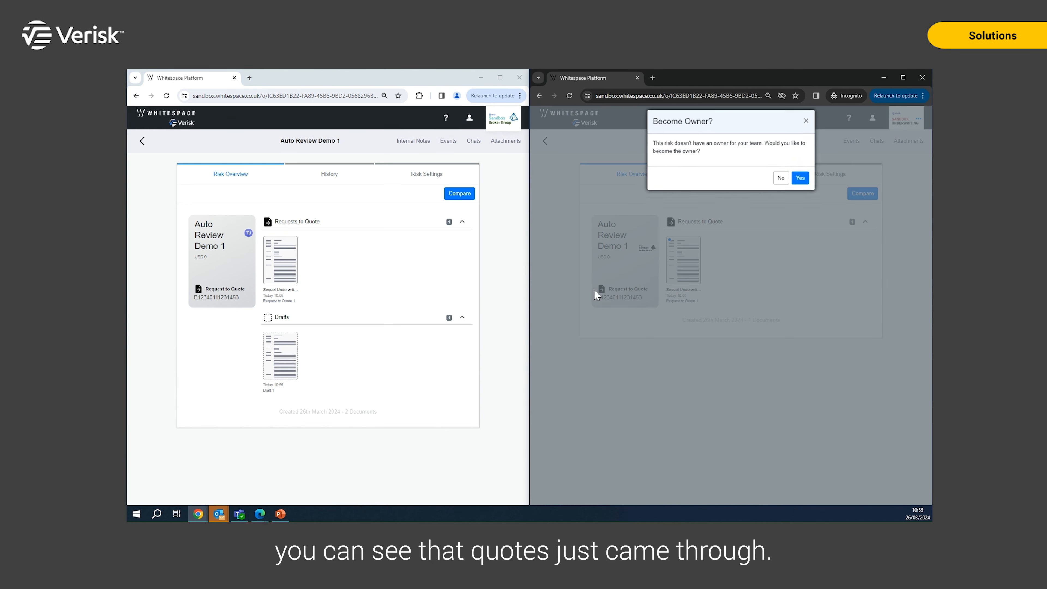
Step: Answer Yes to become owner of the incoming risk in the underwriter window
{"action": "left_click", "coordinate": [780, 178]}
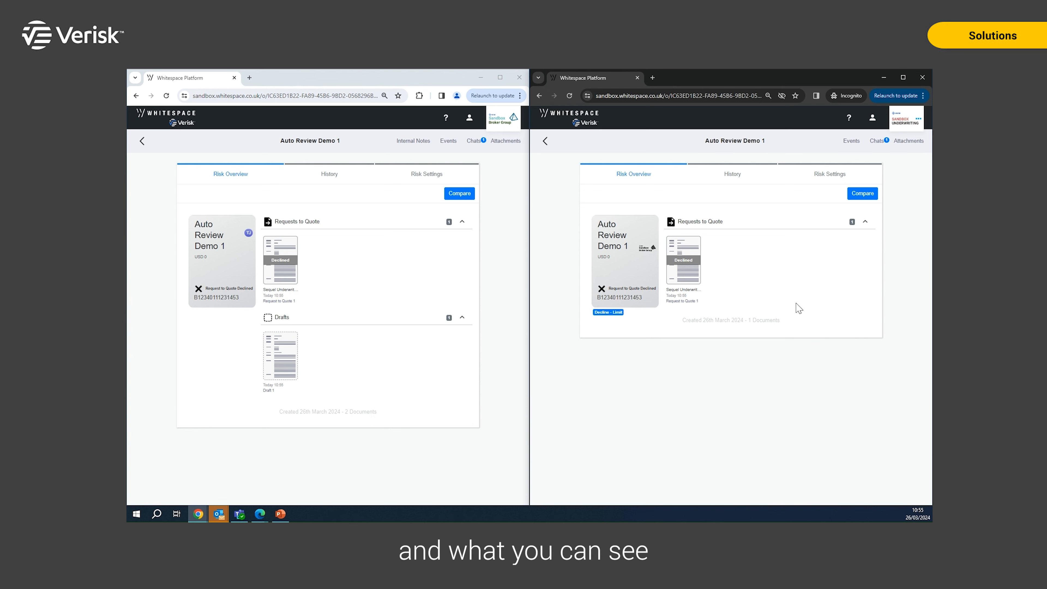
{"action": "mouse_move", "coordinate": [280, 268]}
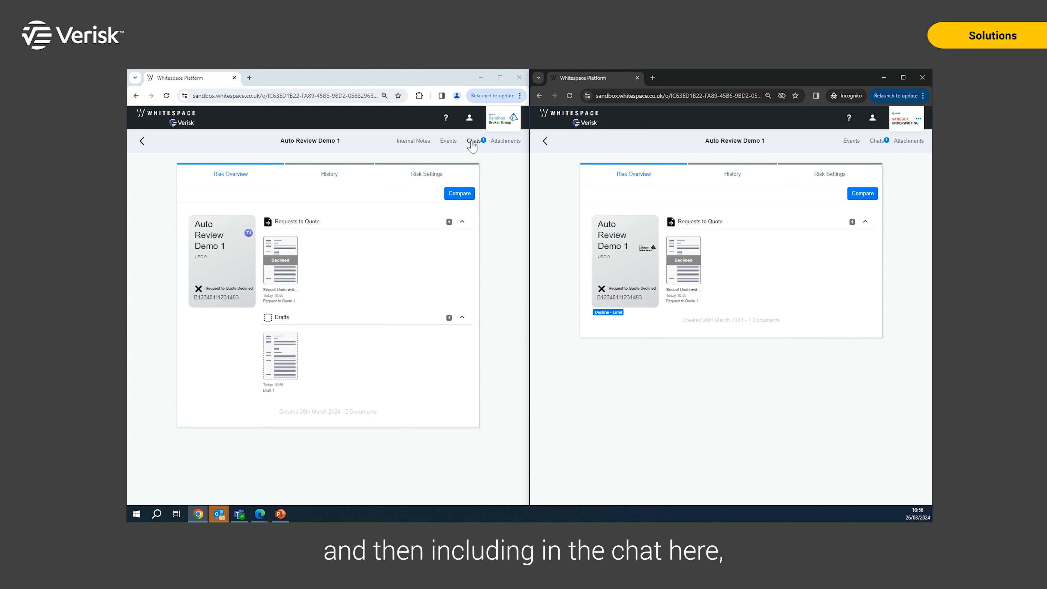
Step: Read Sequel Underwriting's automatic Decline - Limit chat message, then reopen Draft 1 for editing
{"action": "left_click", "coordinate": [473, 141]}
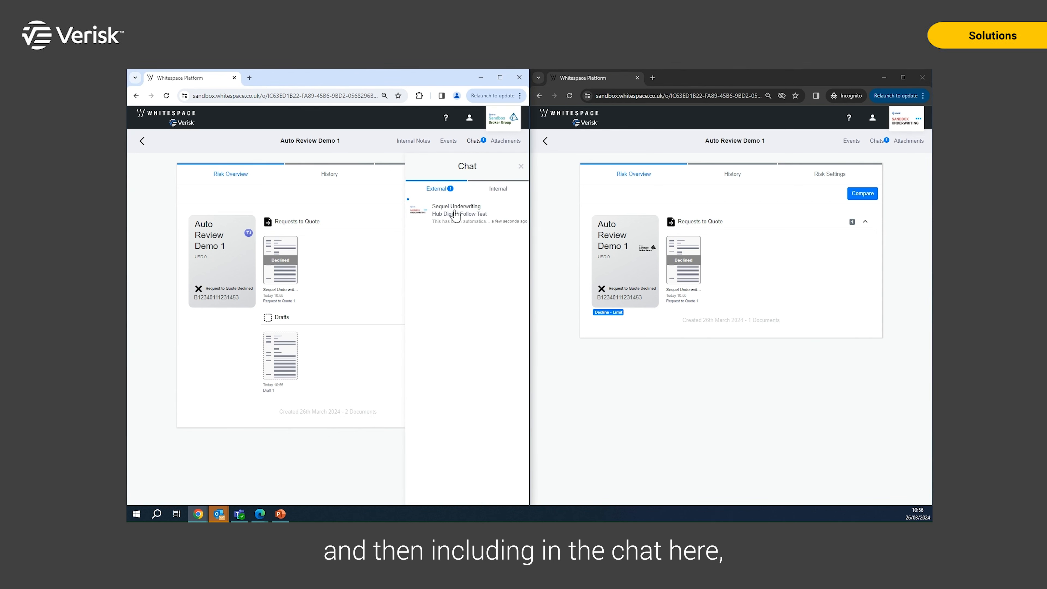
{"action": "left_click", "coordinate": [454, 212]}
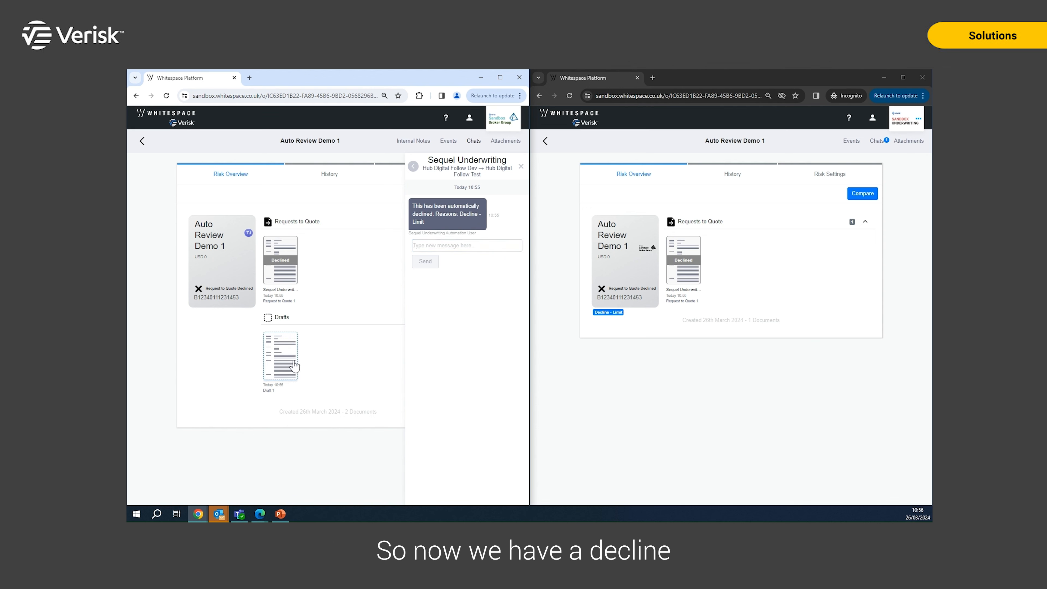
{"action": "left_click", "coordinate": [521, 166]}
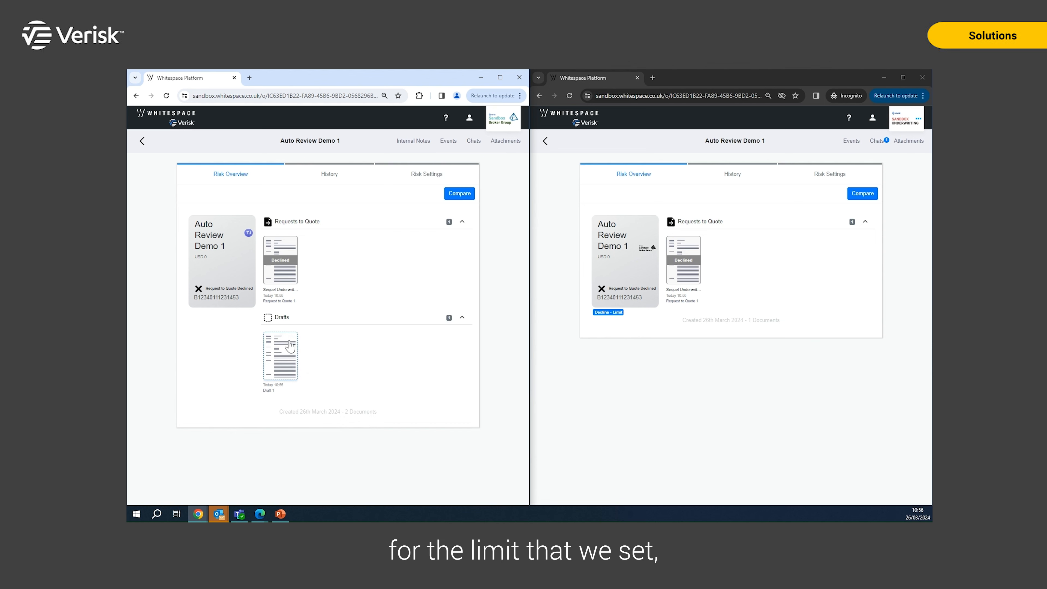
{"action": "left_click", "coordinate": [280, 354]}
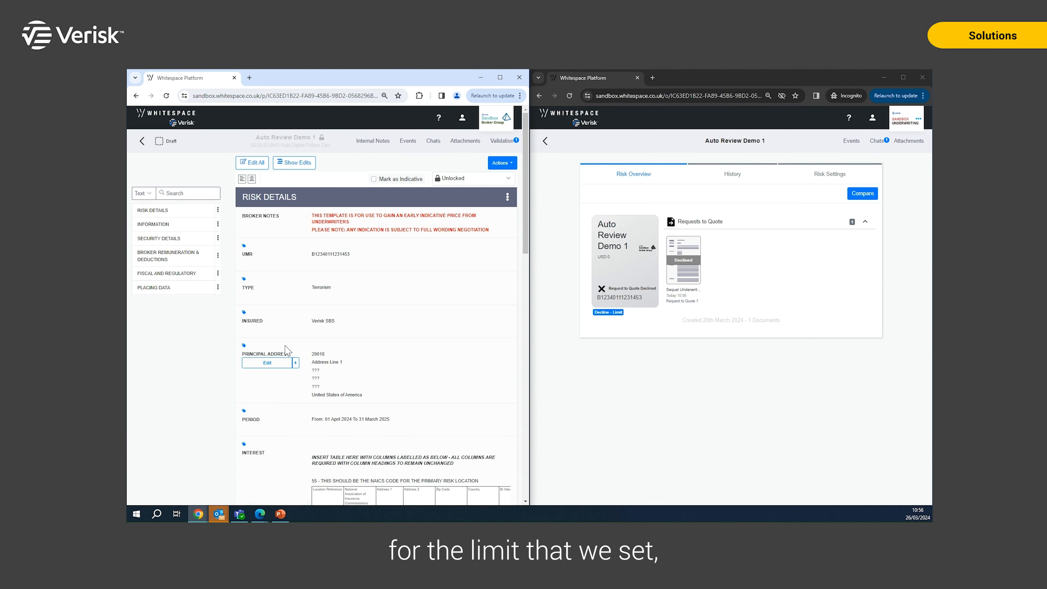
Step: Change the Limit of Liability coverage amount to USD 8,000,000 and save the section
{"action": "scroll", "scroll_direction": "down", "scroll_amount": 3}
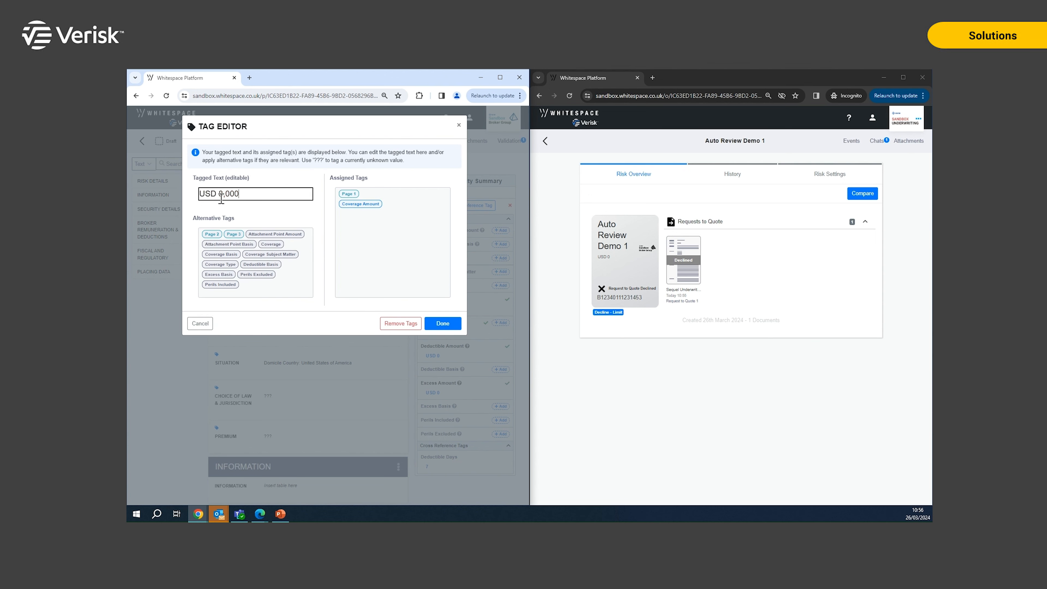
{"action": "type", "text": "8,000,000"}
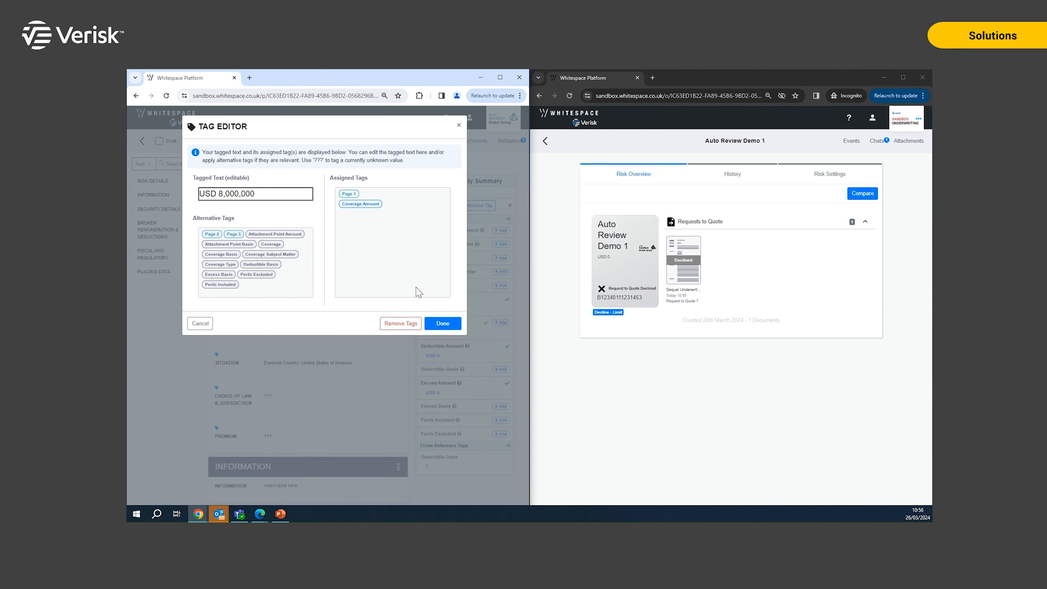
{"action": "left_click", "coordinate": [443, 324]}
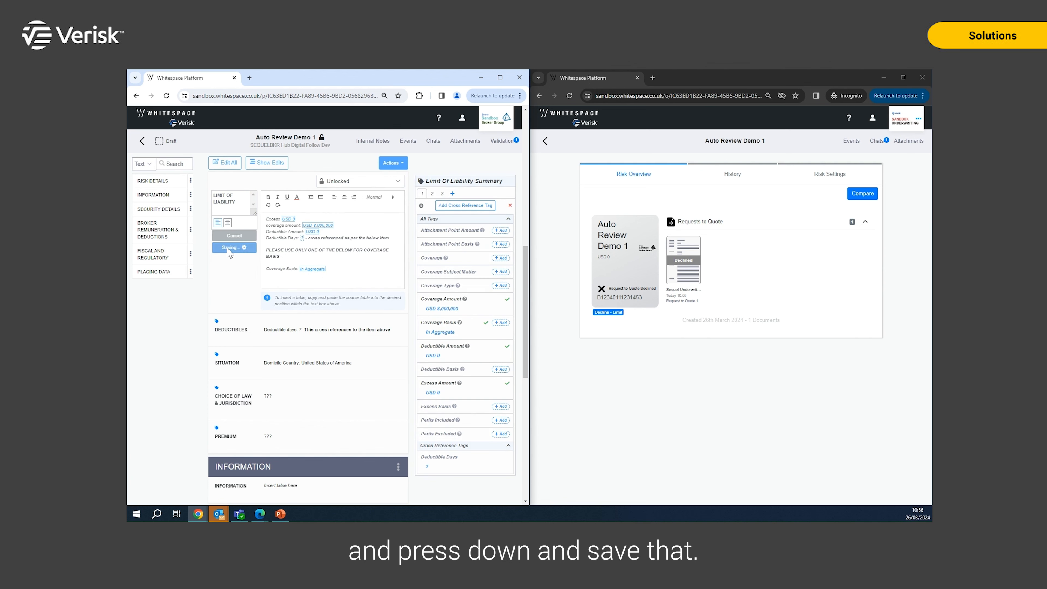
{"action": "left_click", "coordinate": [232, 246]}
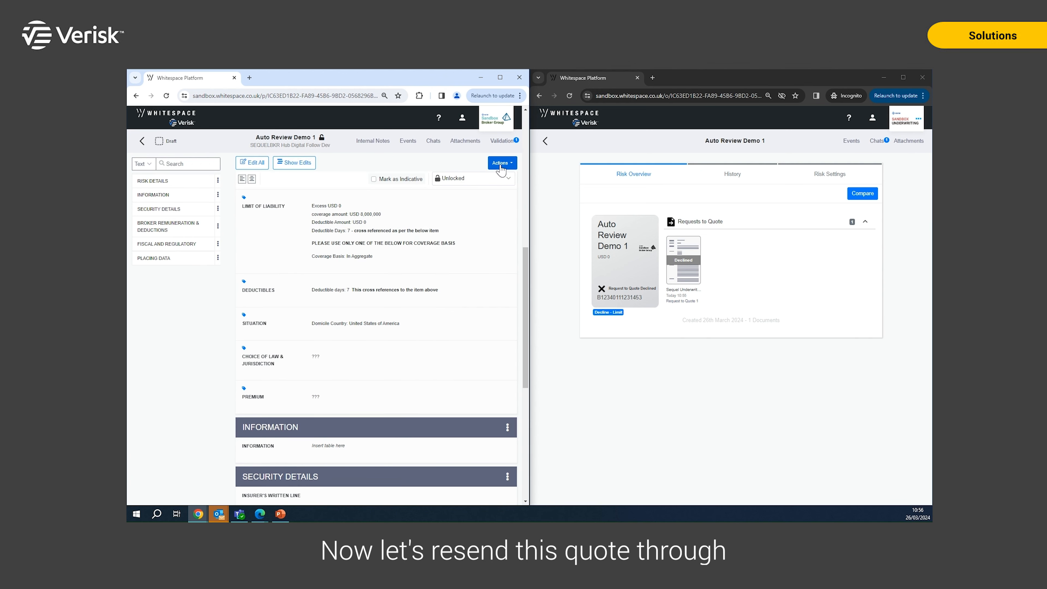
Step: Show the revised draft for quote to Sequel Underwriting's Hub Digital Follow Test team and confirm
{"action": "left_click", "coordinate": [500, 162]}
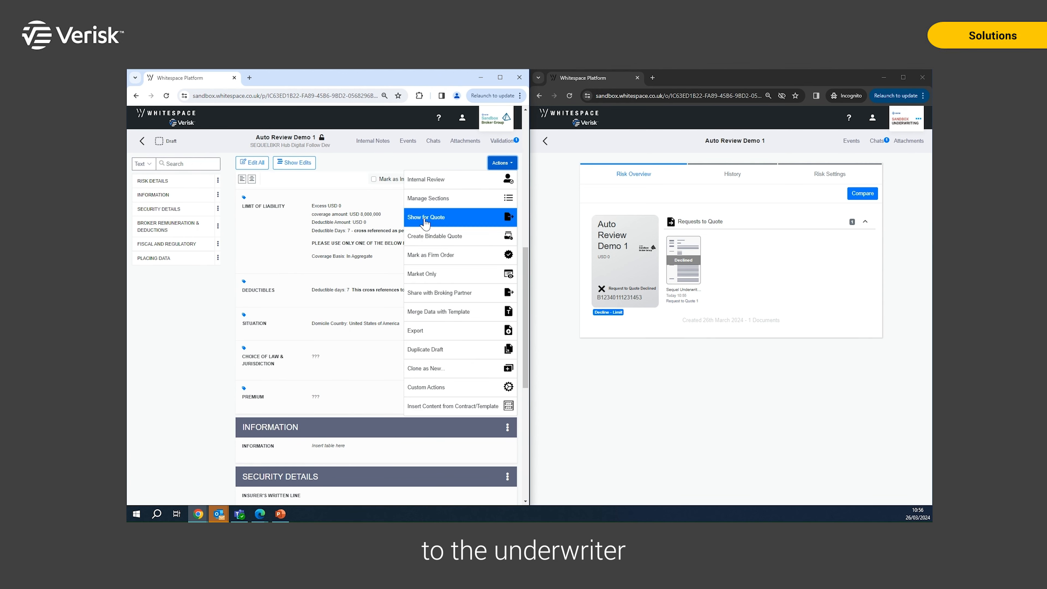
{"action": "left_click", "coordinate": [425, 217]}
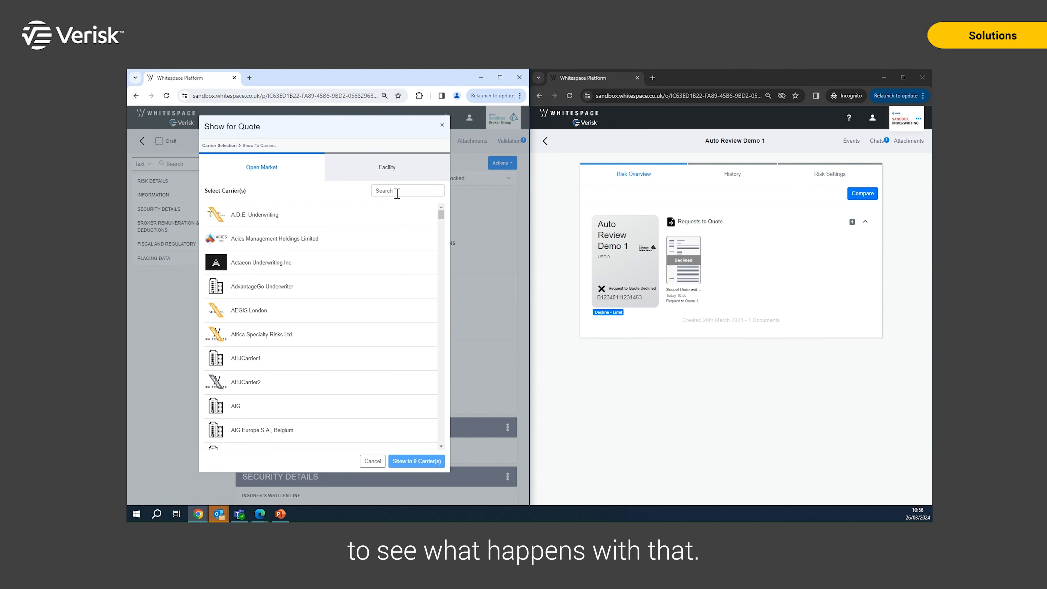
{"action": "type", "text": "seq"}
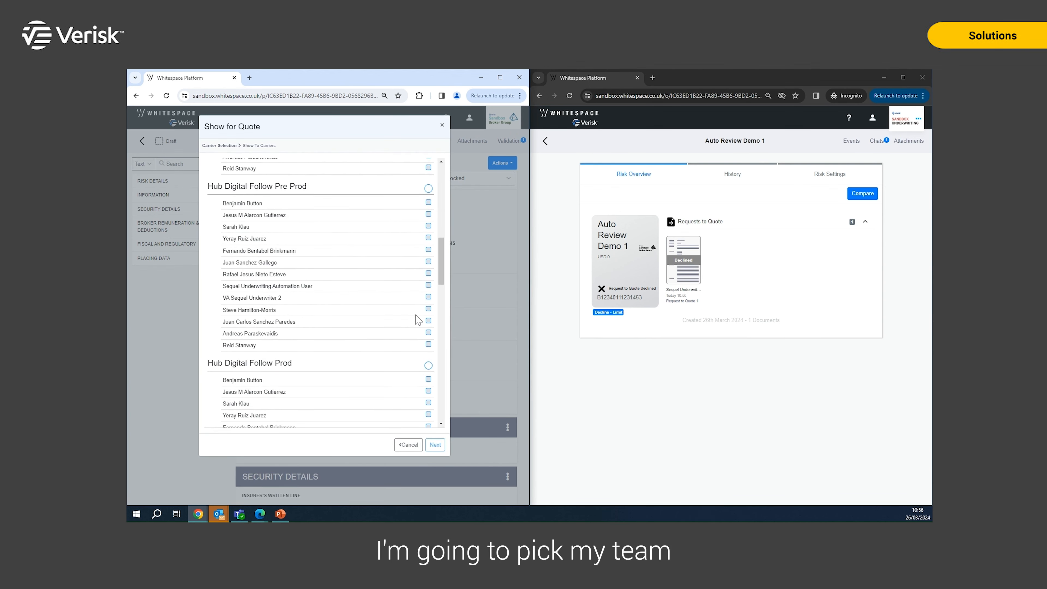
{"action": "left_click", "coordinate": [428, 194]}
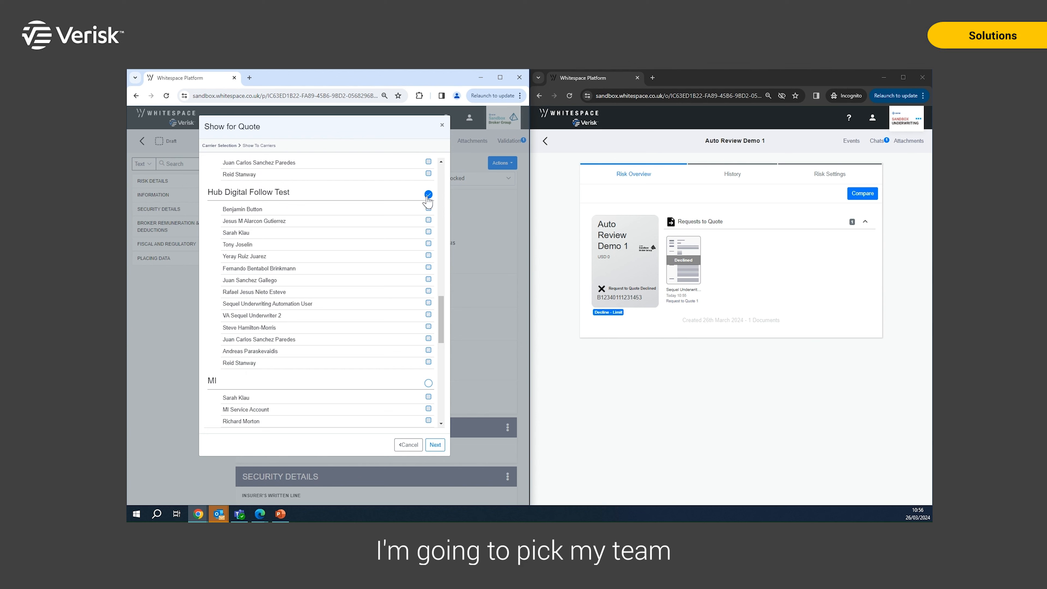
{"action": "left_click", "coordinate": [435, 445]}
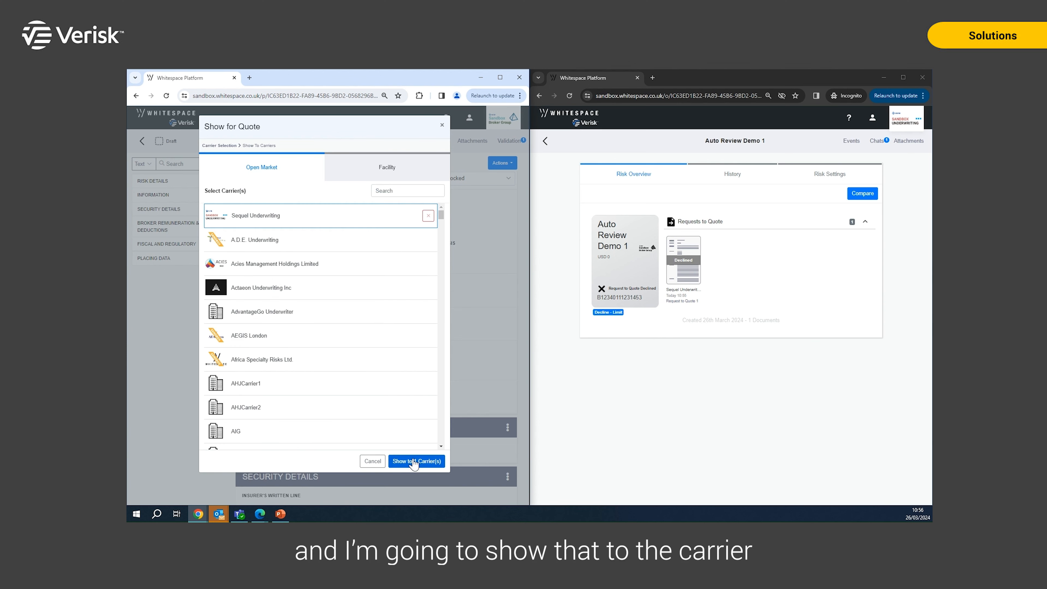
{"action": "left_click", "coordinate": [416, 460]}
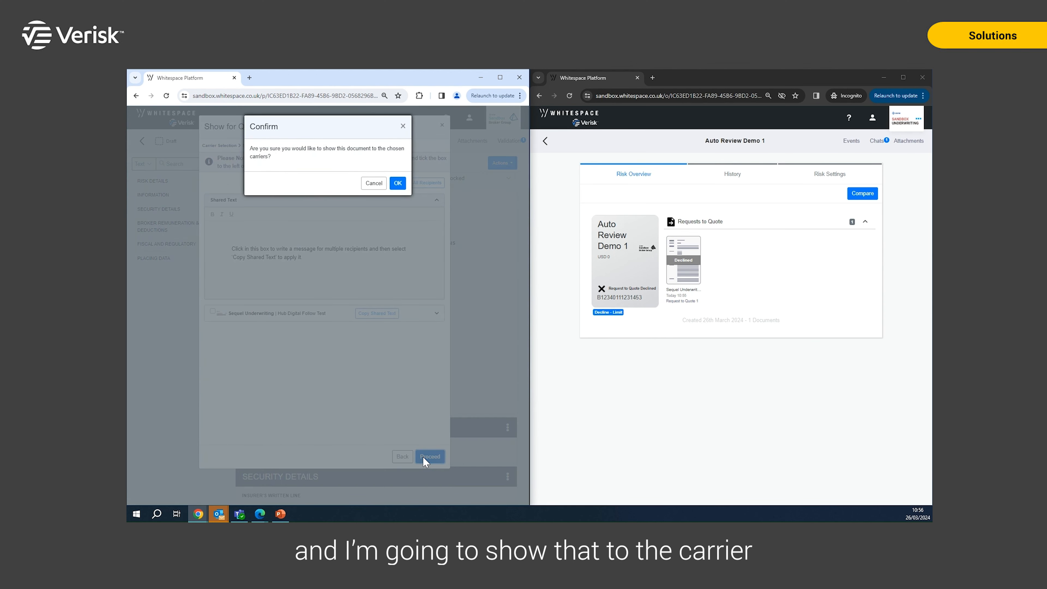
{"action": "left_click", "coordinate": [398, 183]}
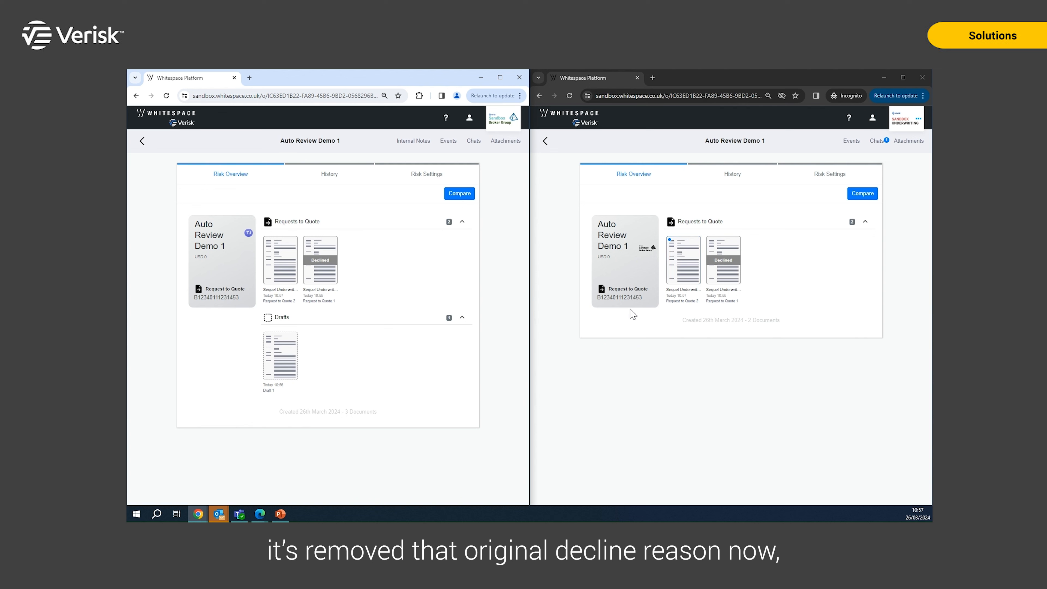
{"action": "mouse_move", "coordinate": [611, 321]}
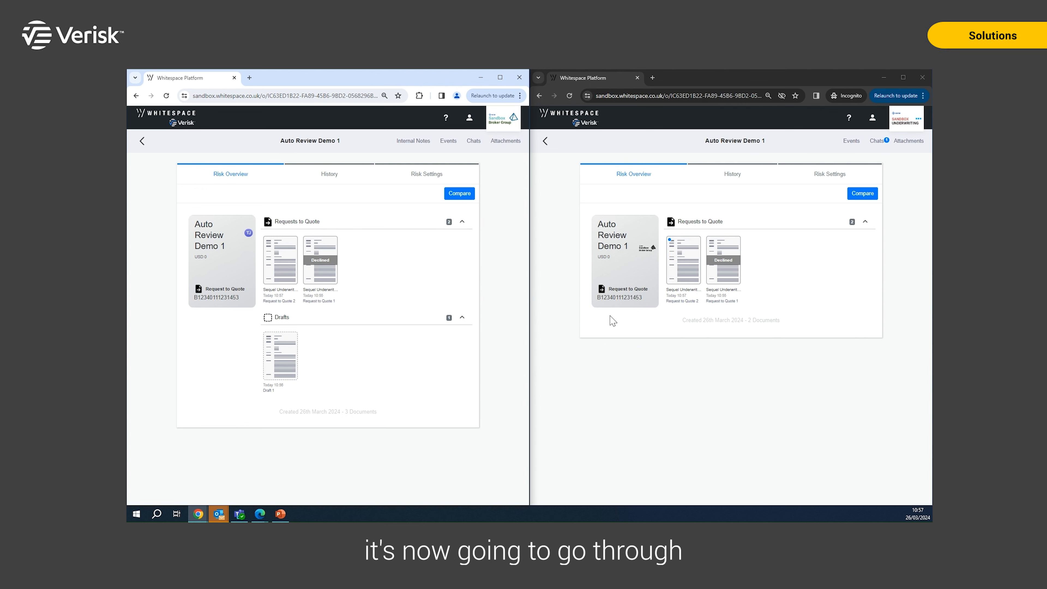
{"action": "mouse_move", "coordinate": [611, 321]}
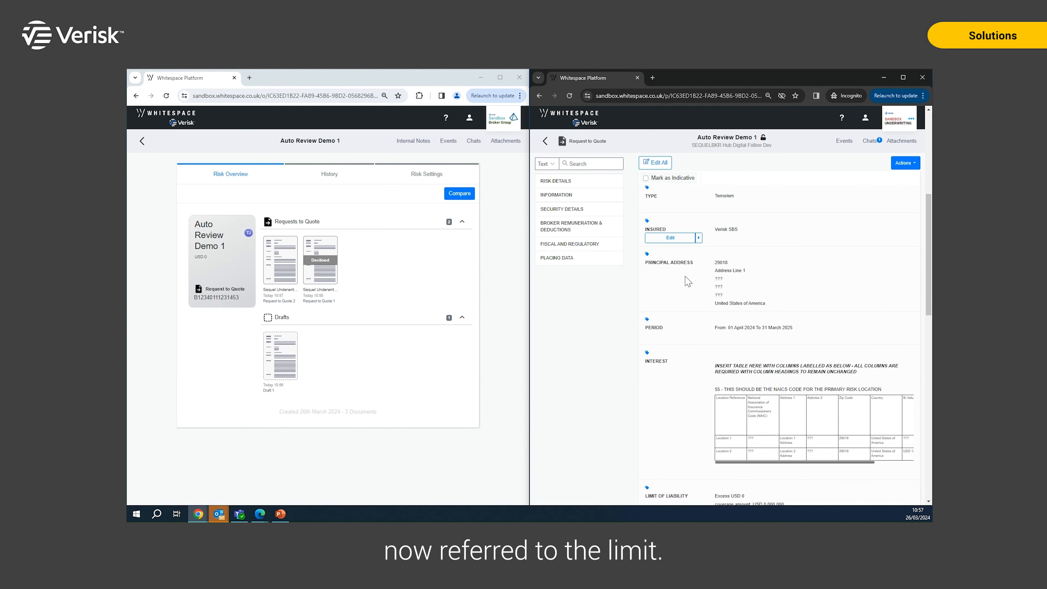
Step: Quote the second request back to the broker via Actions > Quote, confirming Yes
{"action": "scroll", "scroll_direction": "down", "scroll_amount": 3}
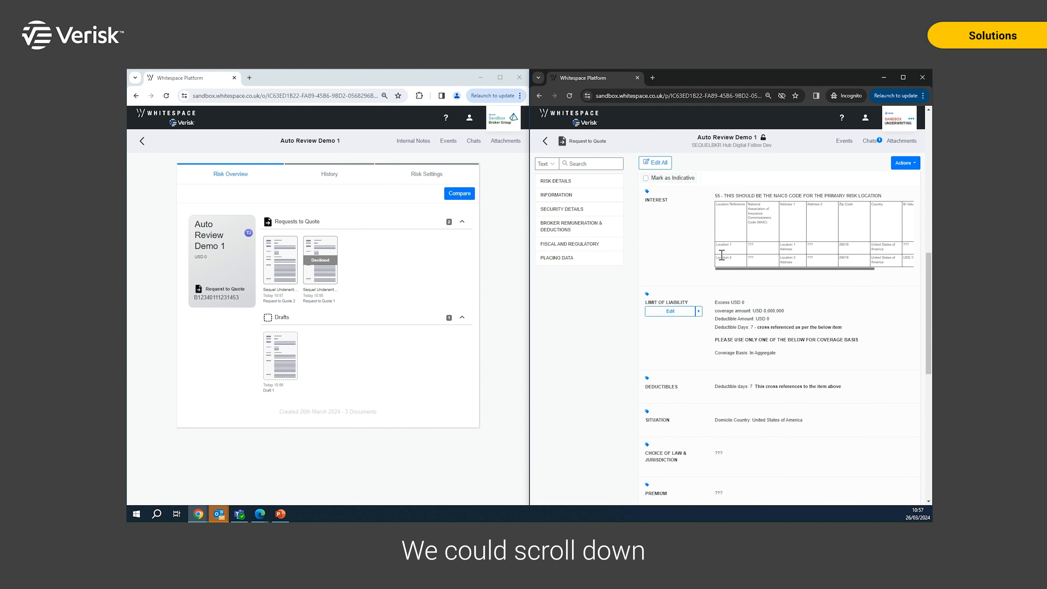
{"action": "mouse_move", "coordinate": [790, 316]}
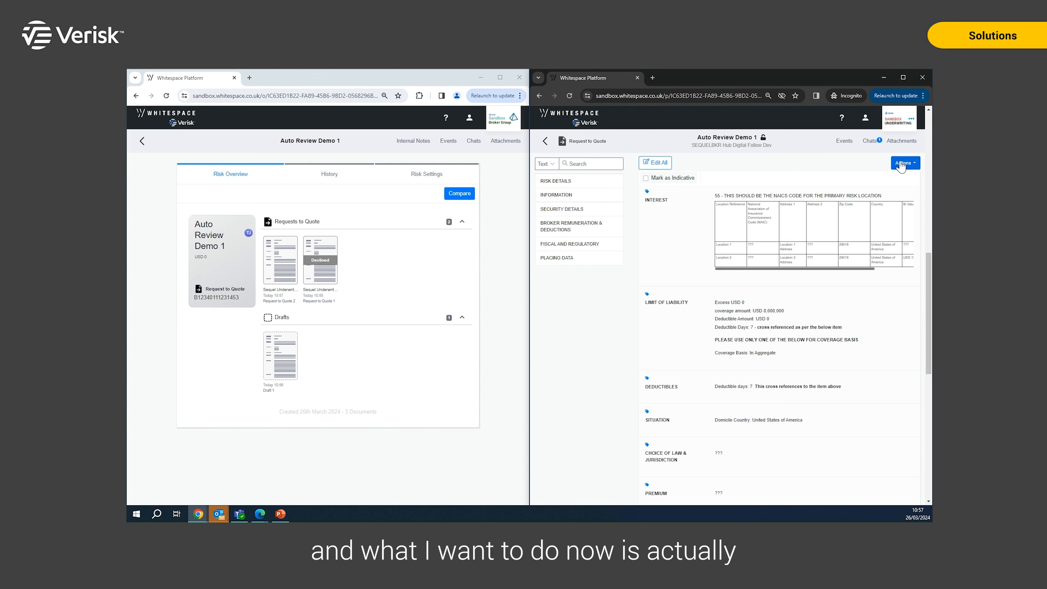
{"action": "left_click", "coordinate": [902, 163]}
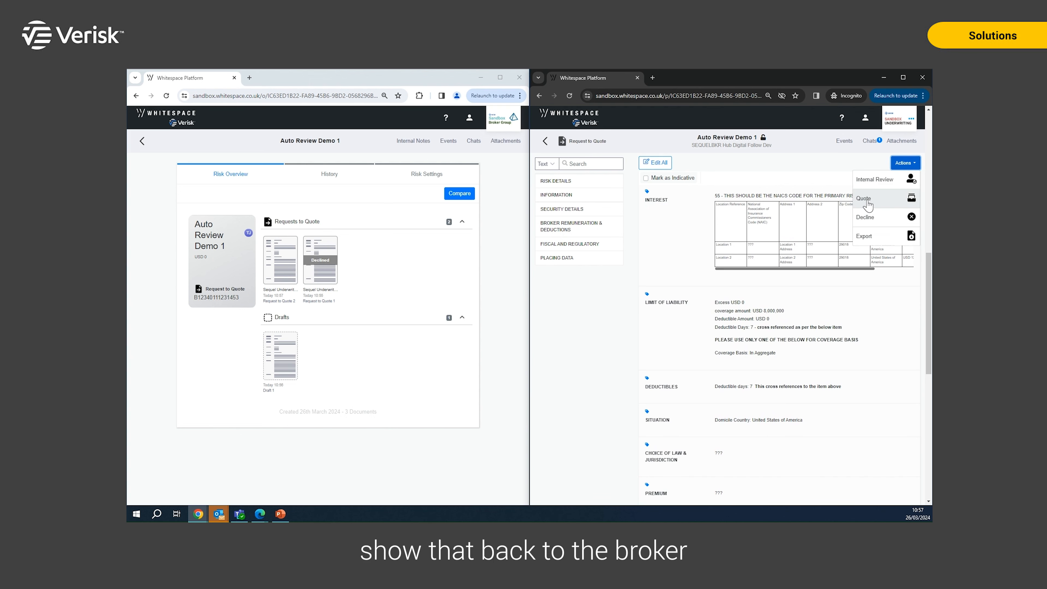
{"action": "left_click", "coordinate": [863, 198]}
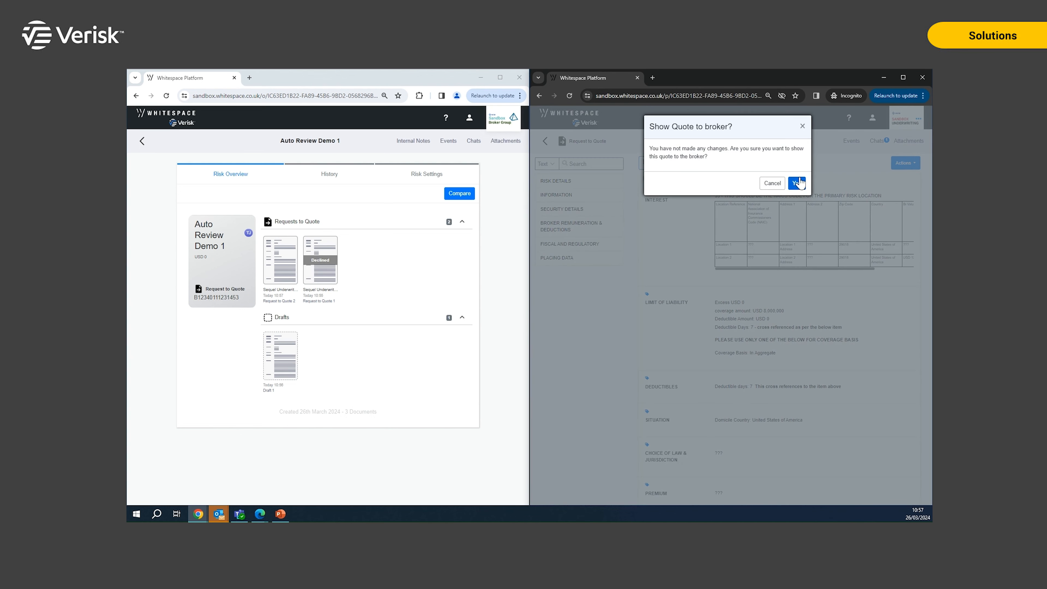
{"action": "left_click", "coordinate": [796, 183]}
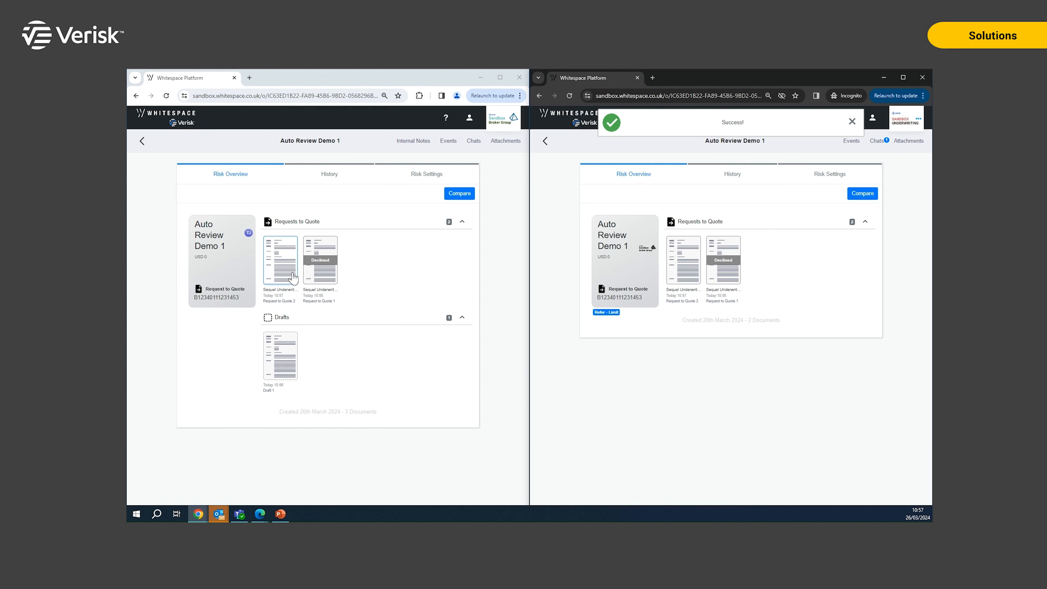